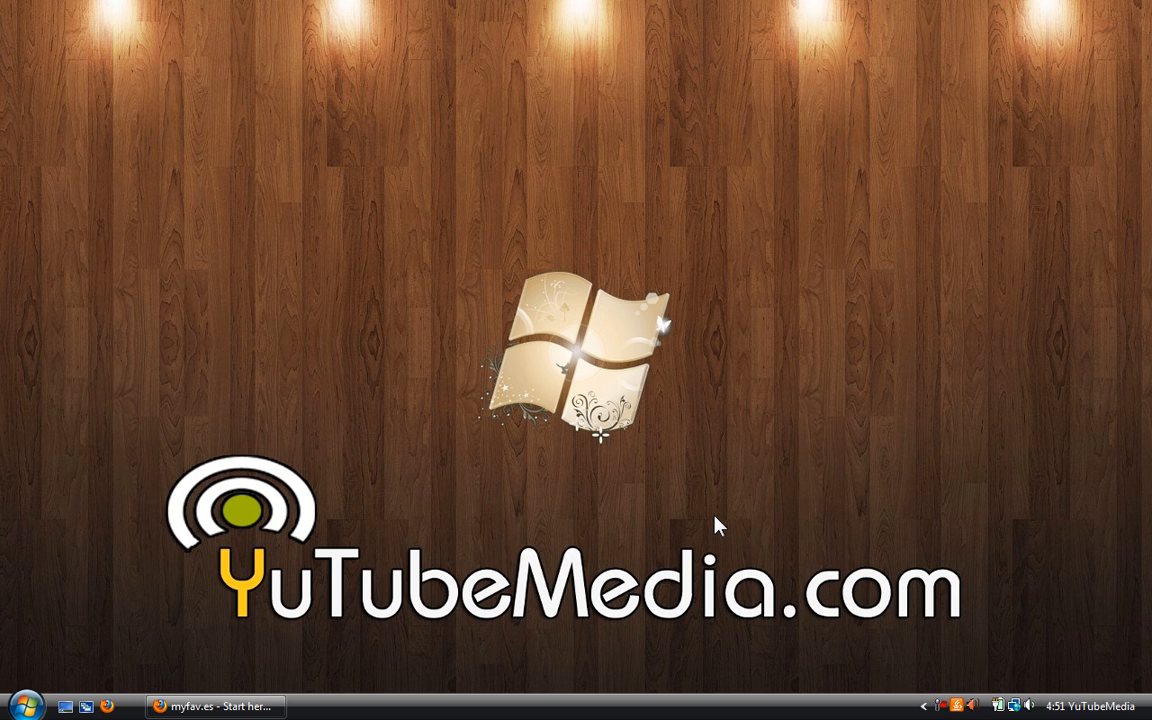
pyautogui.moveTo(193, 648)
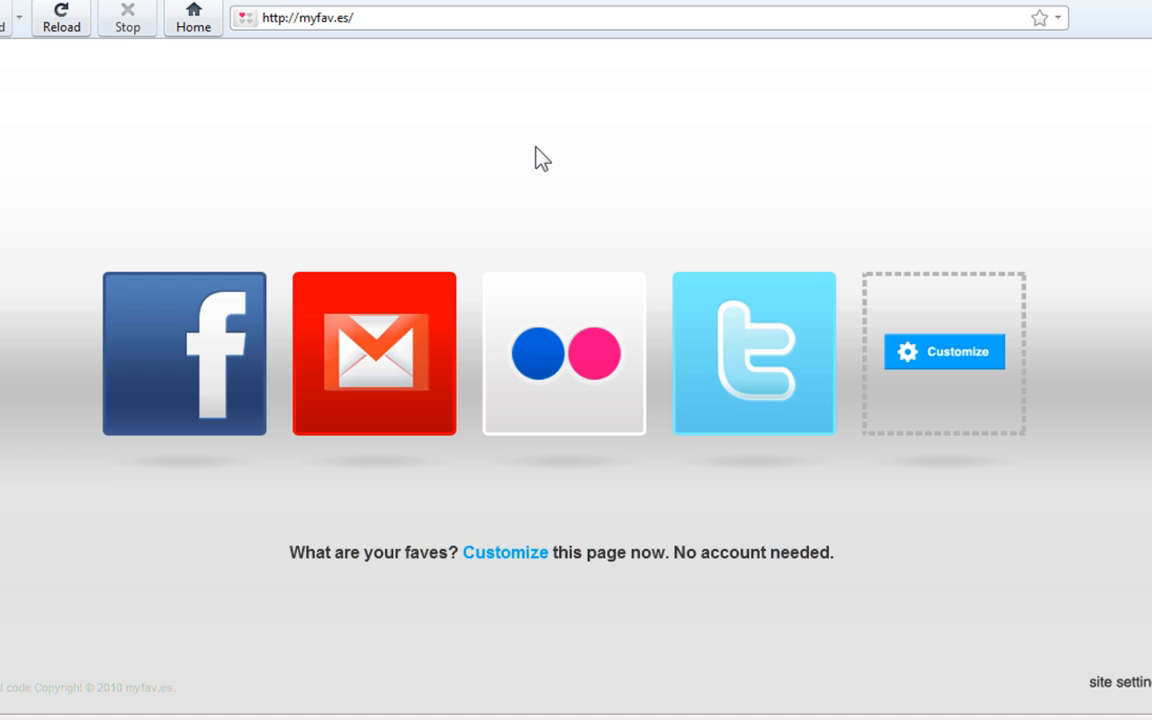
pyautogui.moveTo(550, 161)
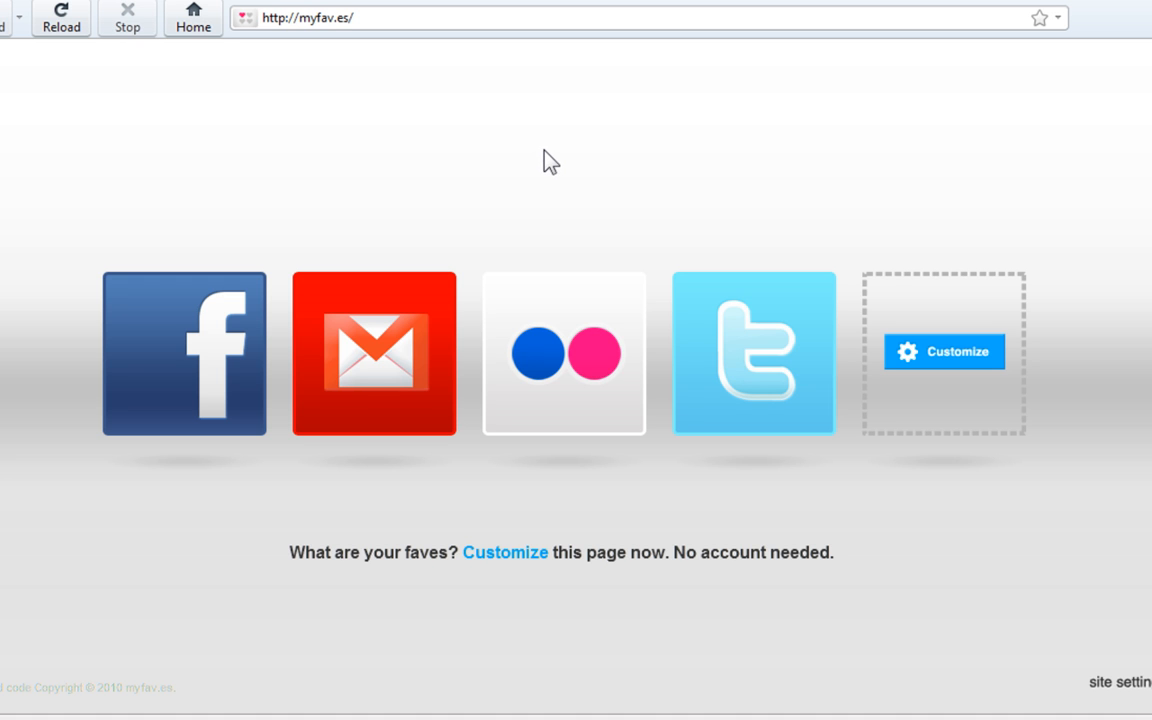
pyautogui.moveTo(137, 501)
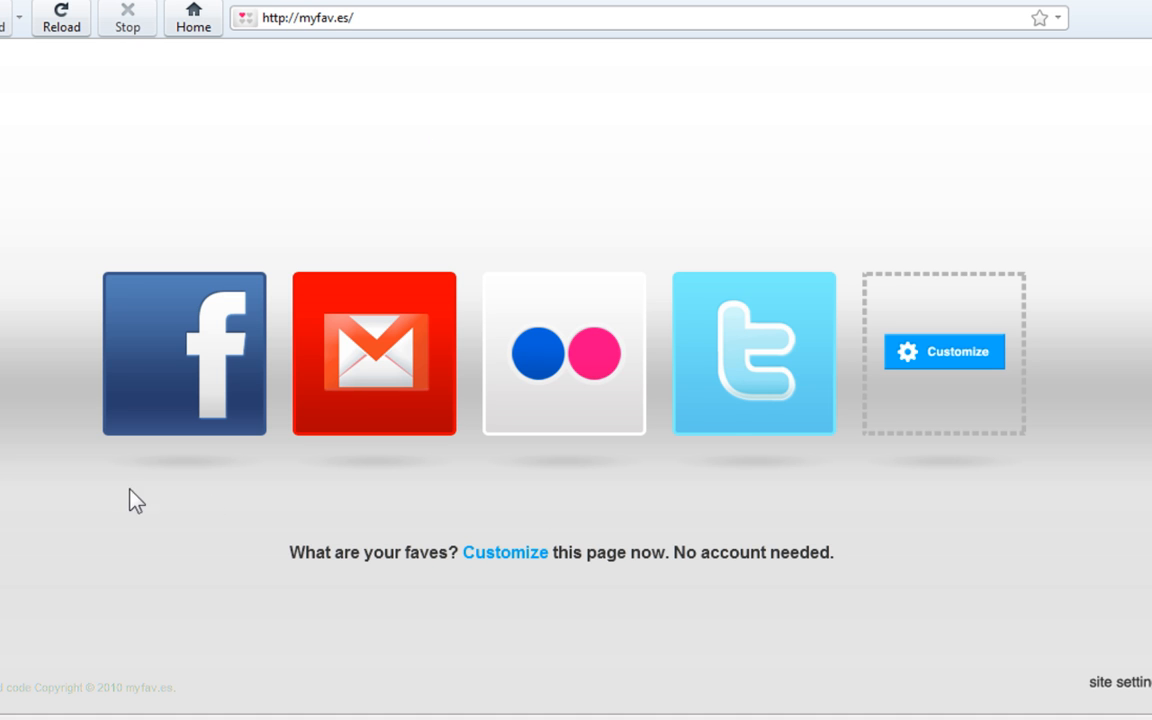
pyautogui.moveTo(290, 363)
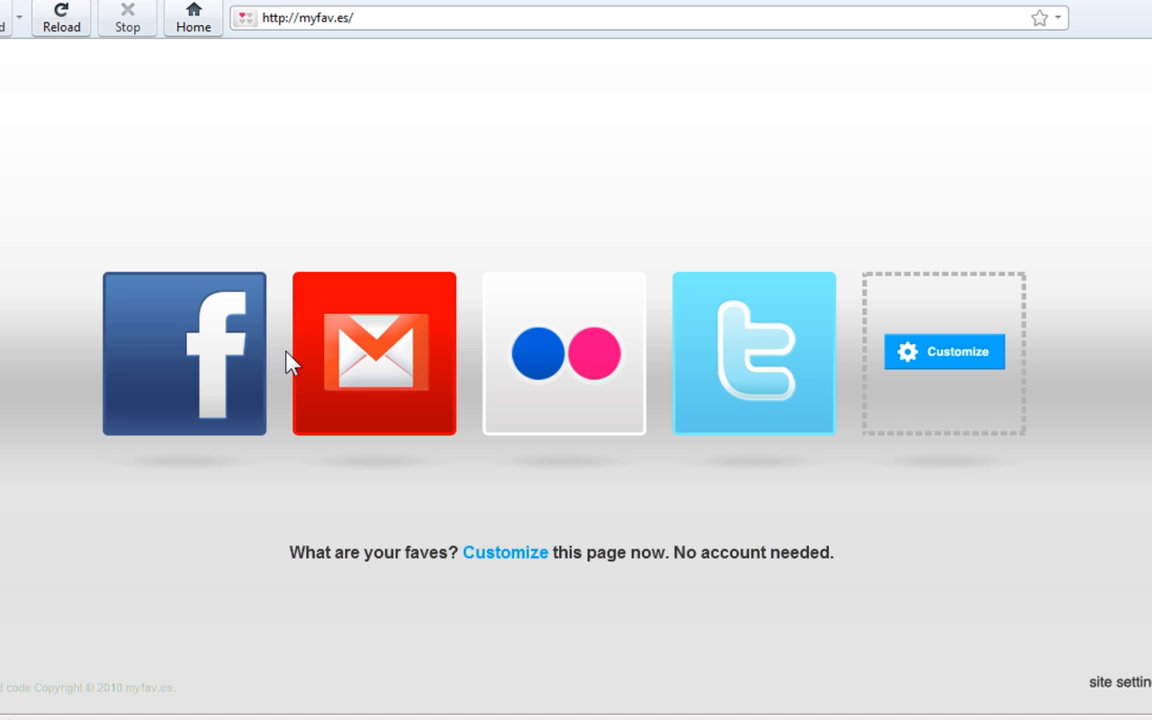
pyautogui.moveTo(945, 352)
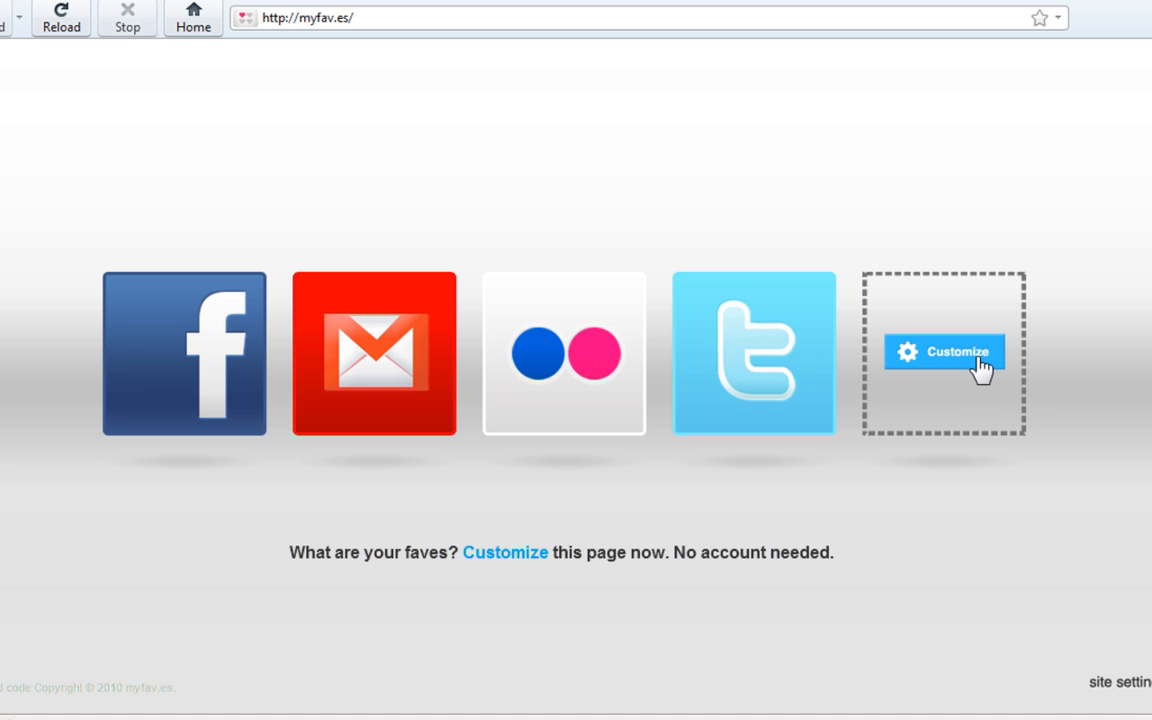
pyautogui.moveTo(57, 351)
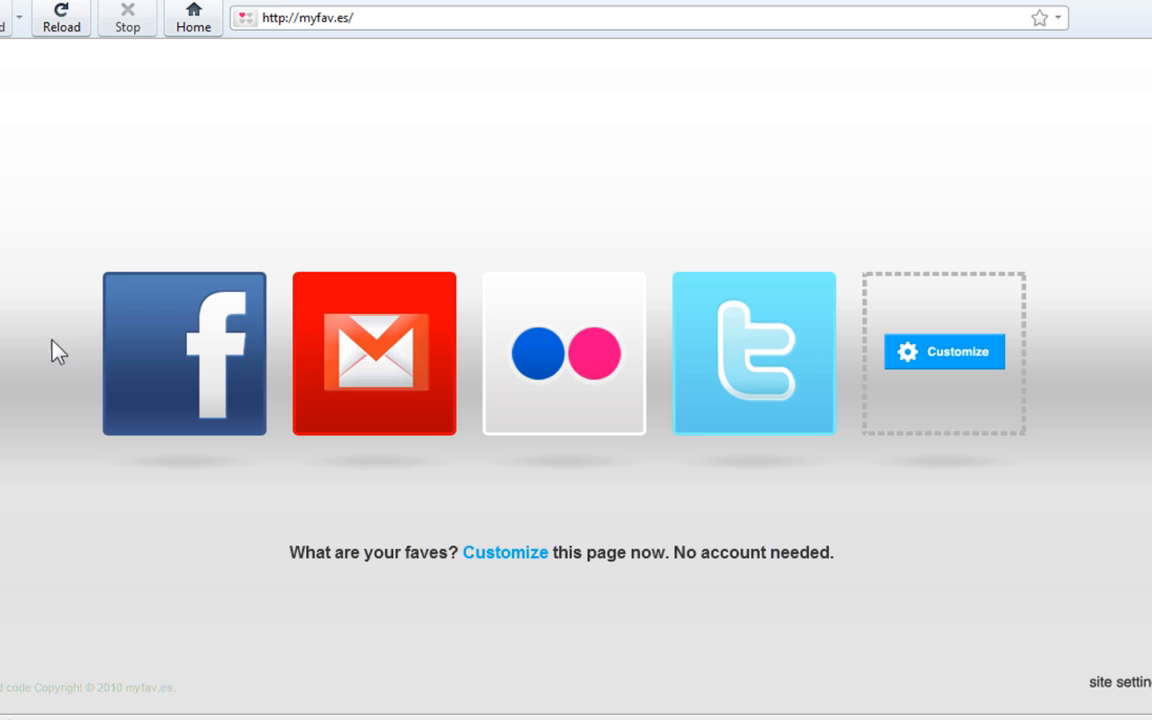
# Go to the Customize page for choosing which favorite sites appear
pyautogui.click(505, 552)
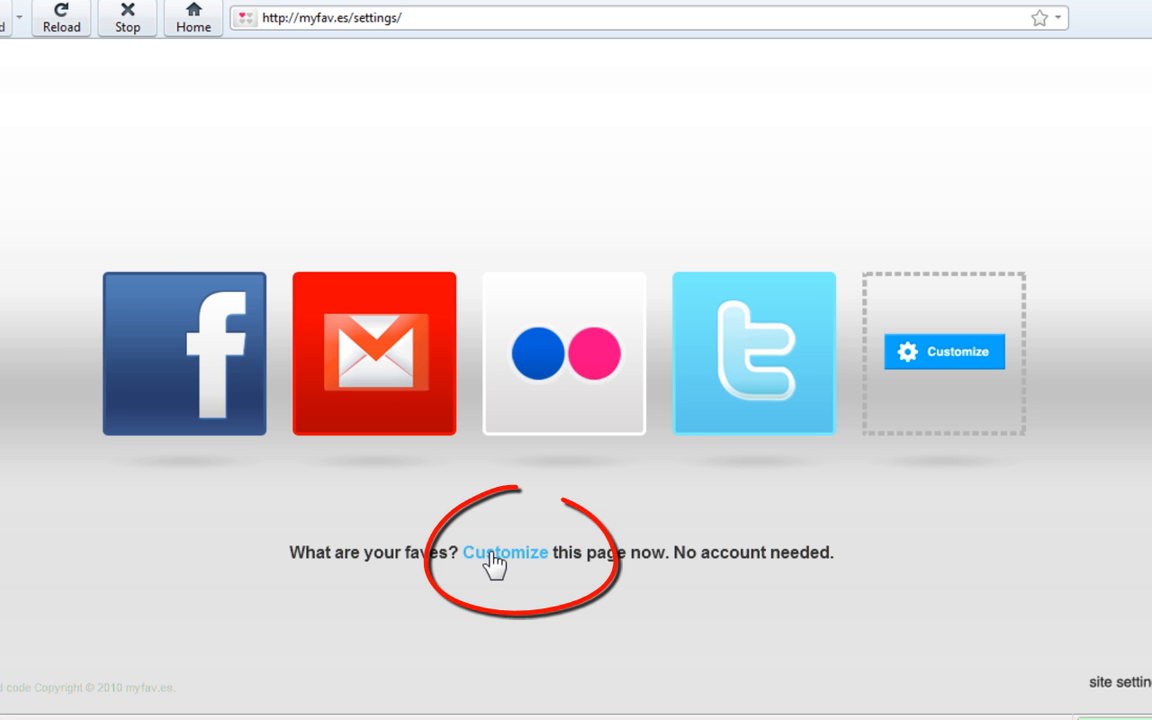
# Fill the slots with YouTube, Hulu, Twitter and the Basketball icon from featured sites, then save settings
pyautogui.click(505, 552)
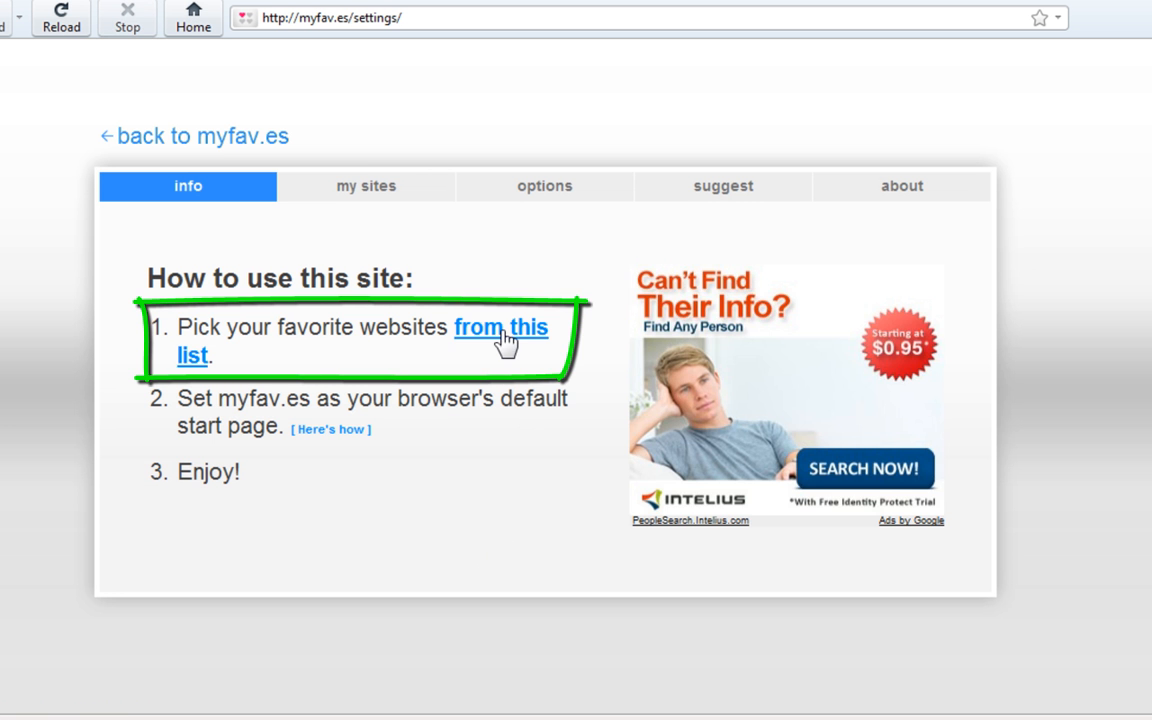
pyautogui.click(500, 327)
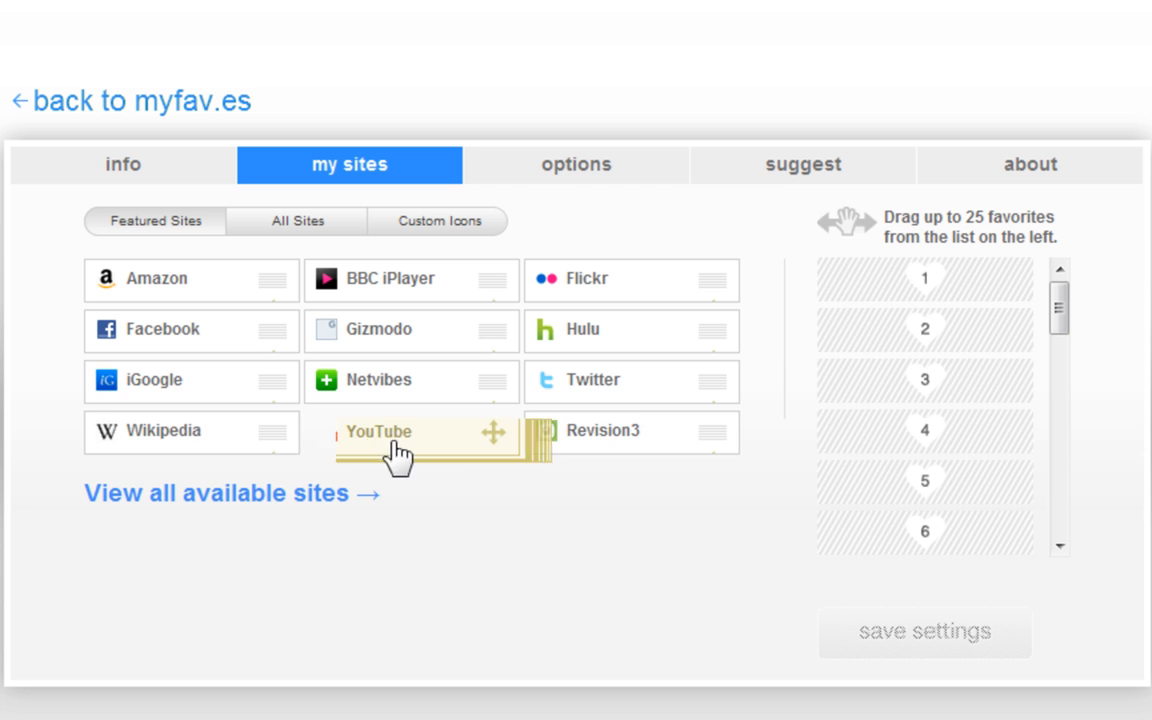
pyautogui.moveTo(420, 432); pyautogui.dragTo(924, 278)
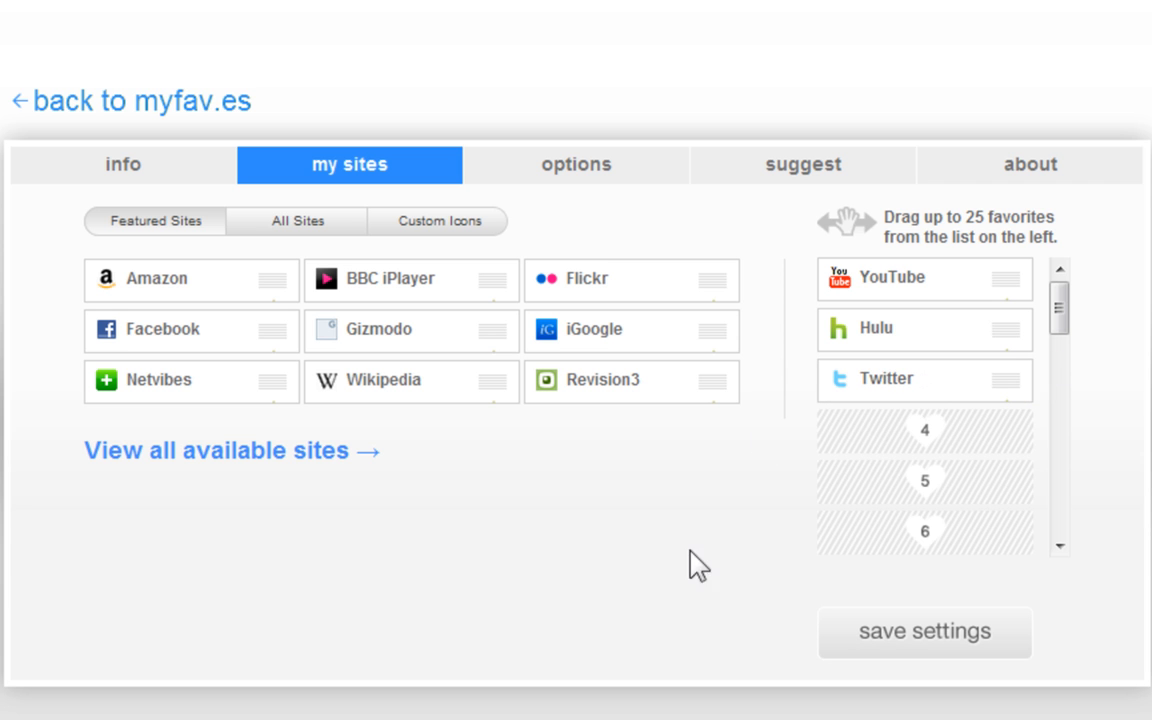
pyautogui.moveTo(567, 455)
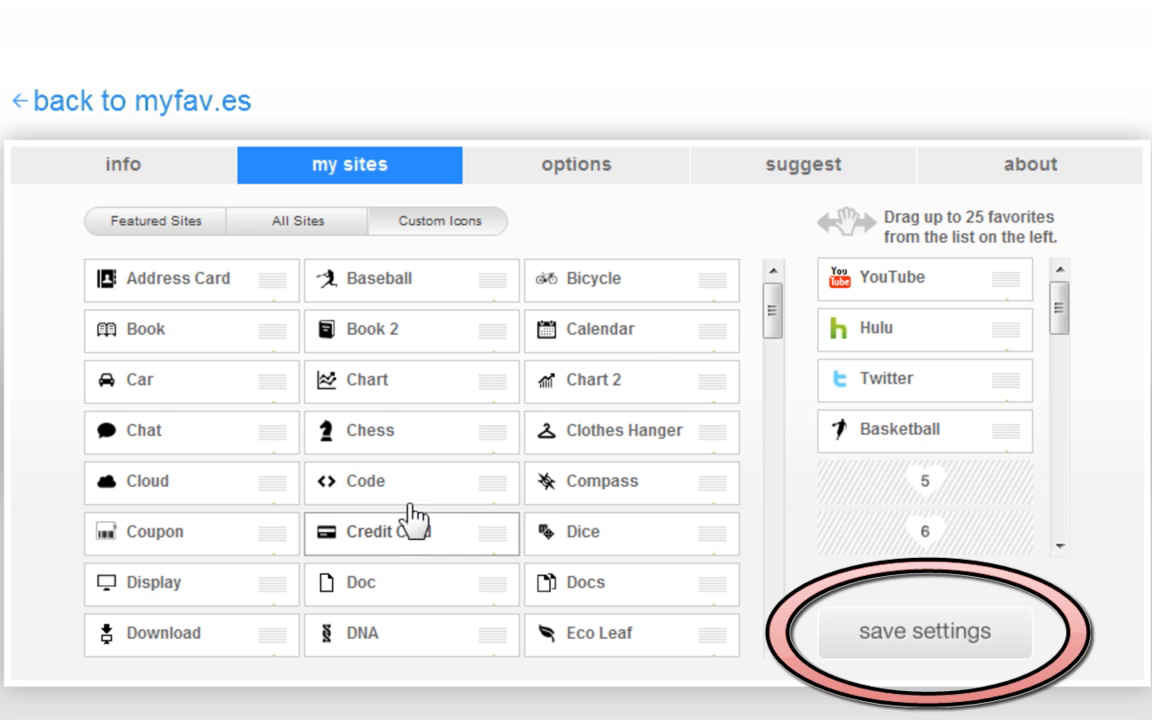
pyautogui.click(155, 221)
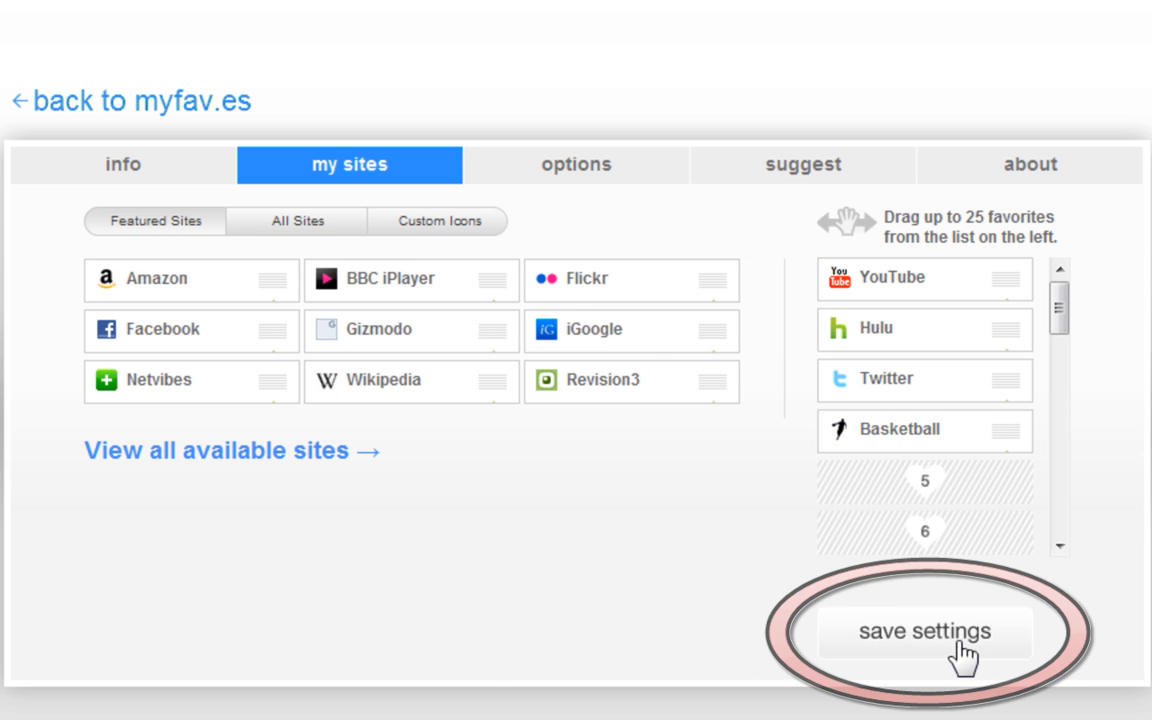
# Return to the homepage showing YouTube, Hulu, Twitter and Basketball tiles
pyautogui.click(924, 631)
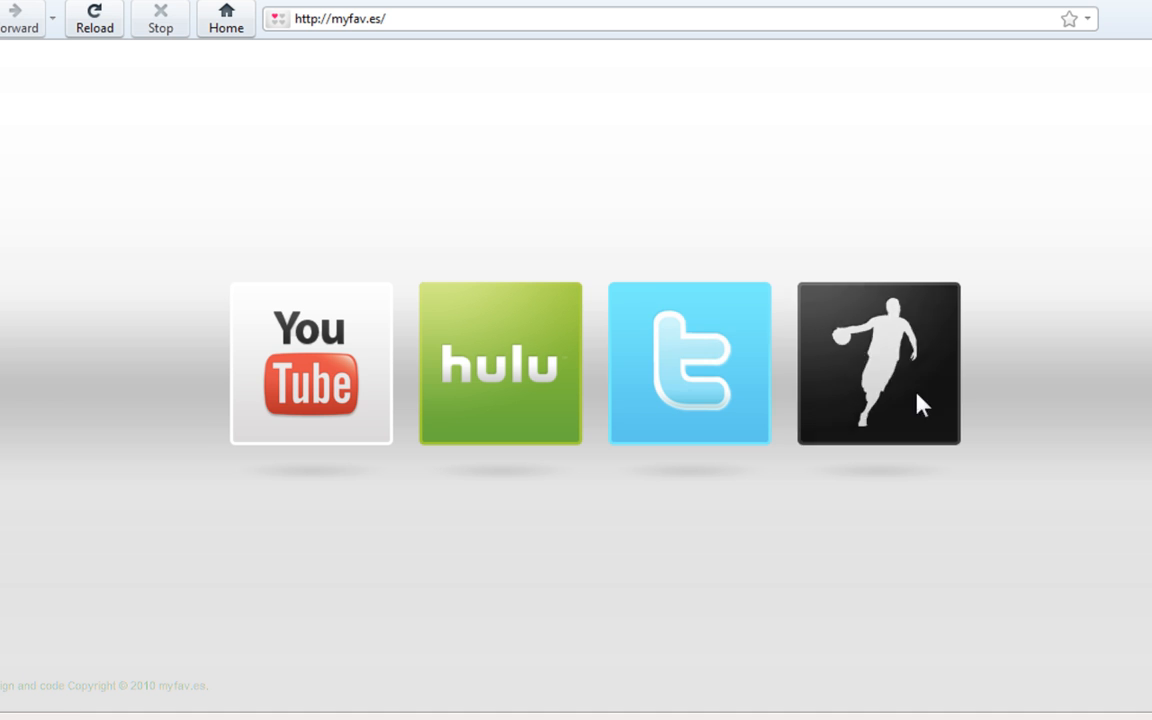
pyautogui.moveTo(277, 495)
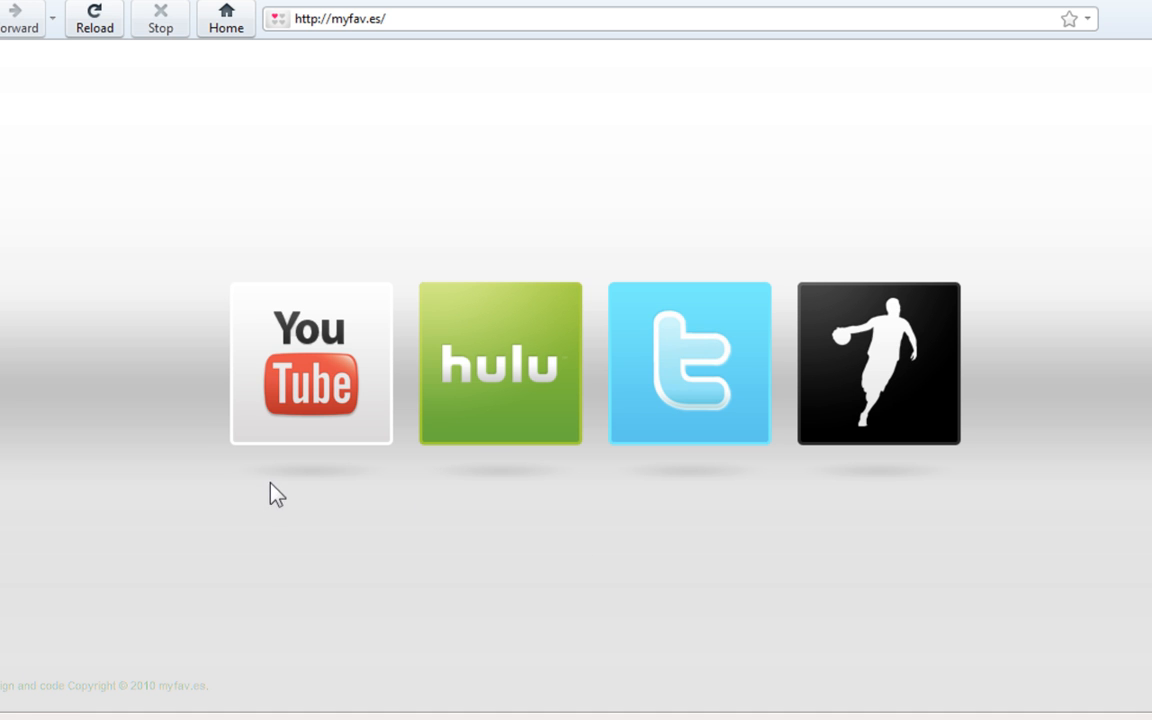
pyautogui.moveTo(385, 577)
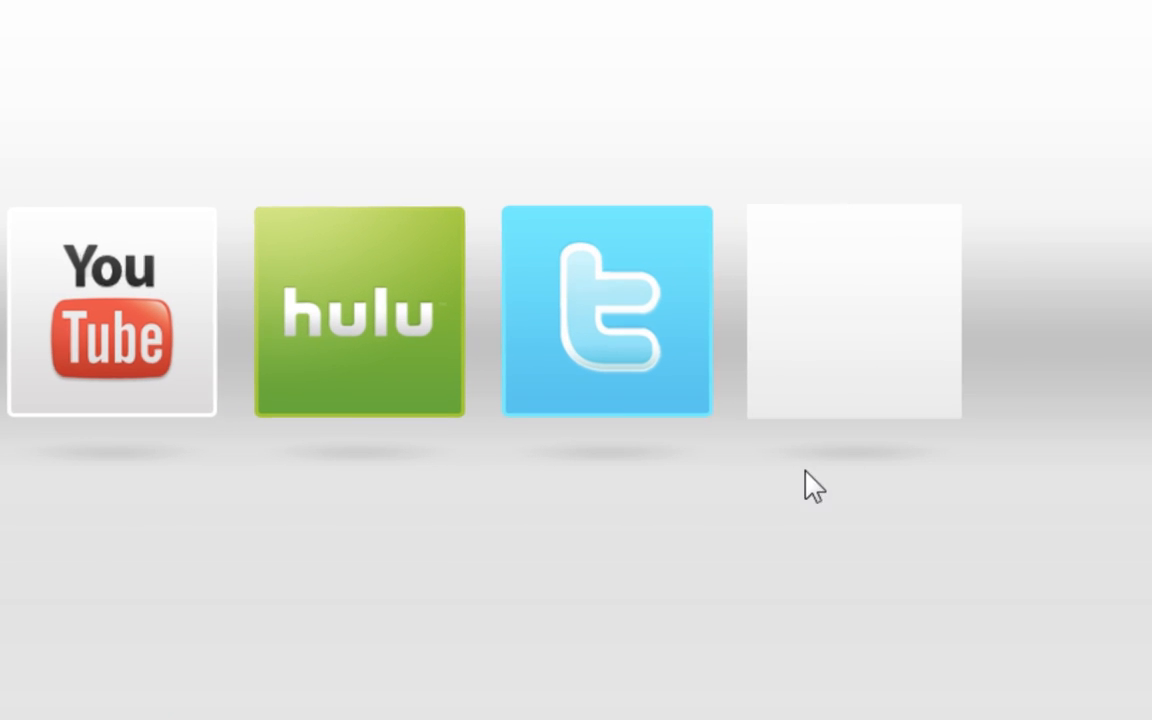
pyautogui.click(853, 312)
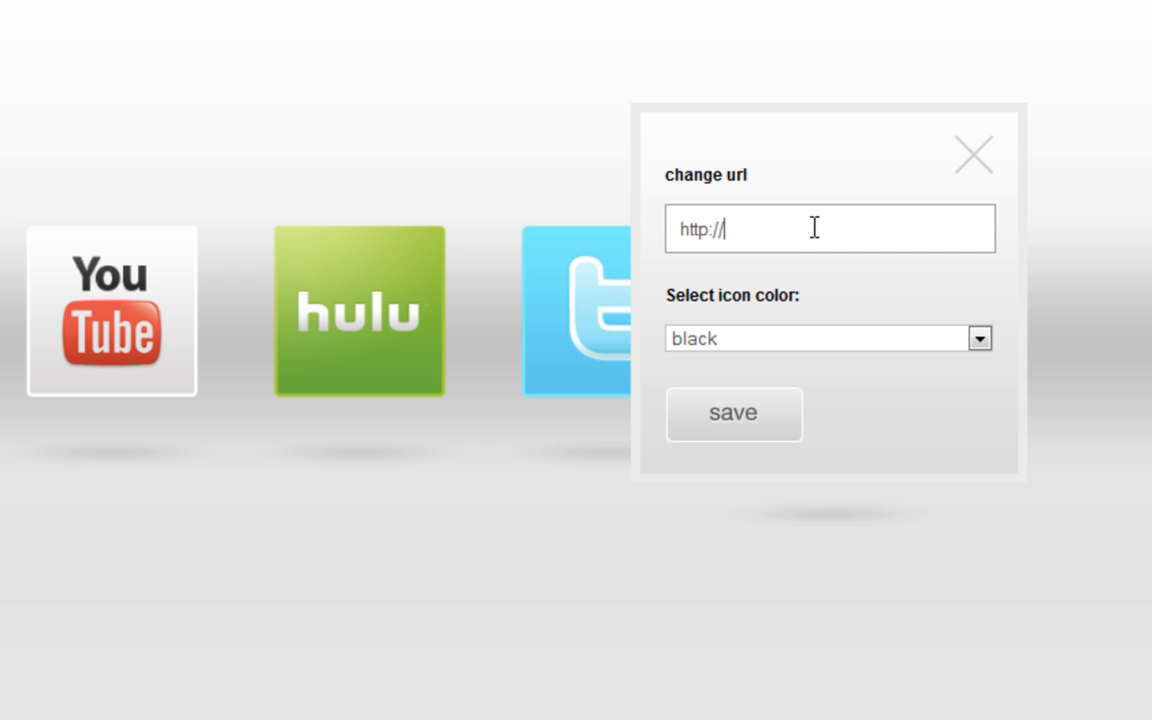
pyautogui.write('bas')
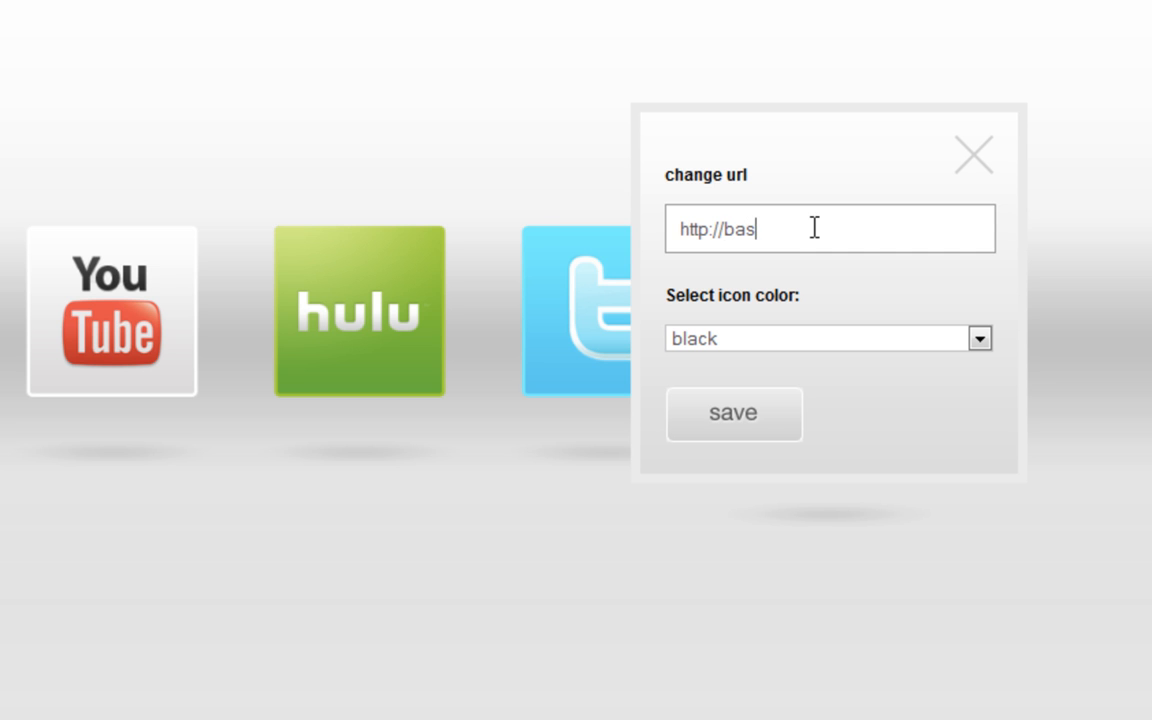
pyautogui.write('ketball')
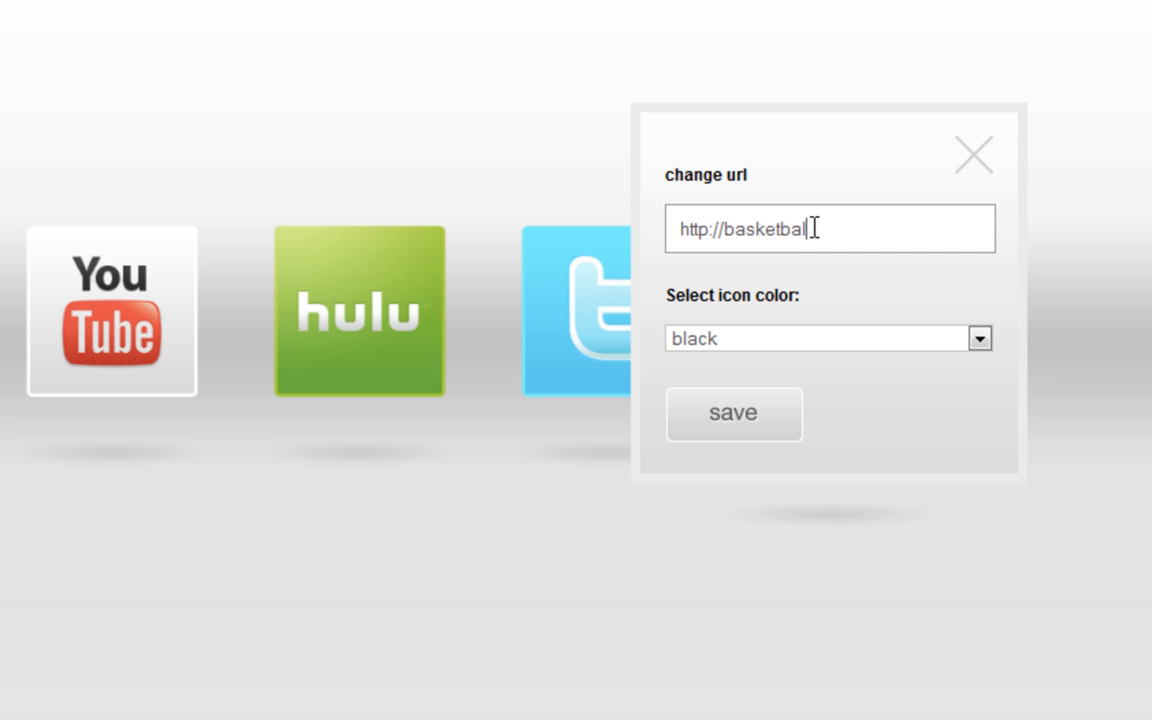
pyautogui.write('.net')
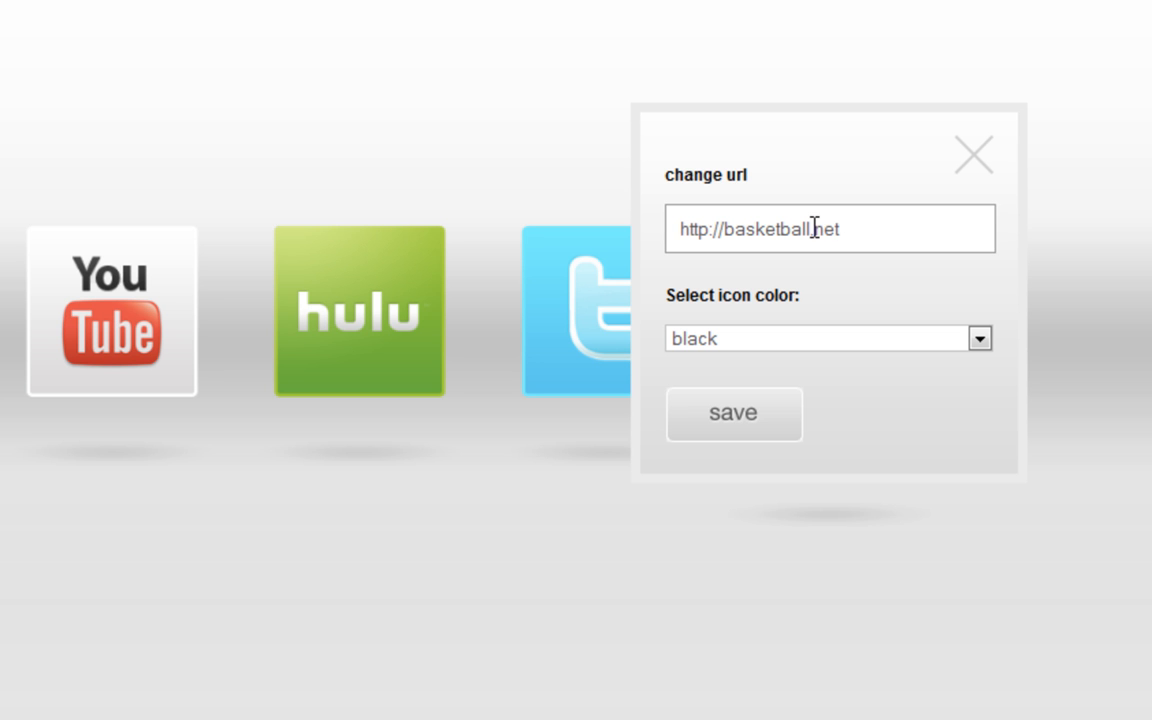